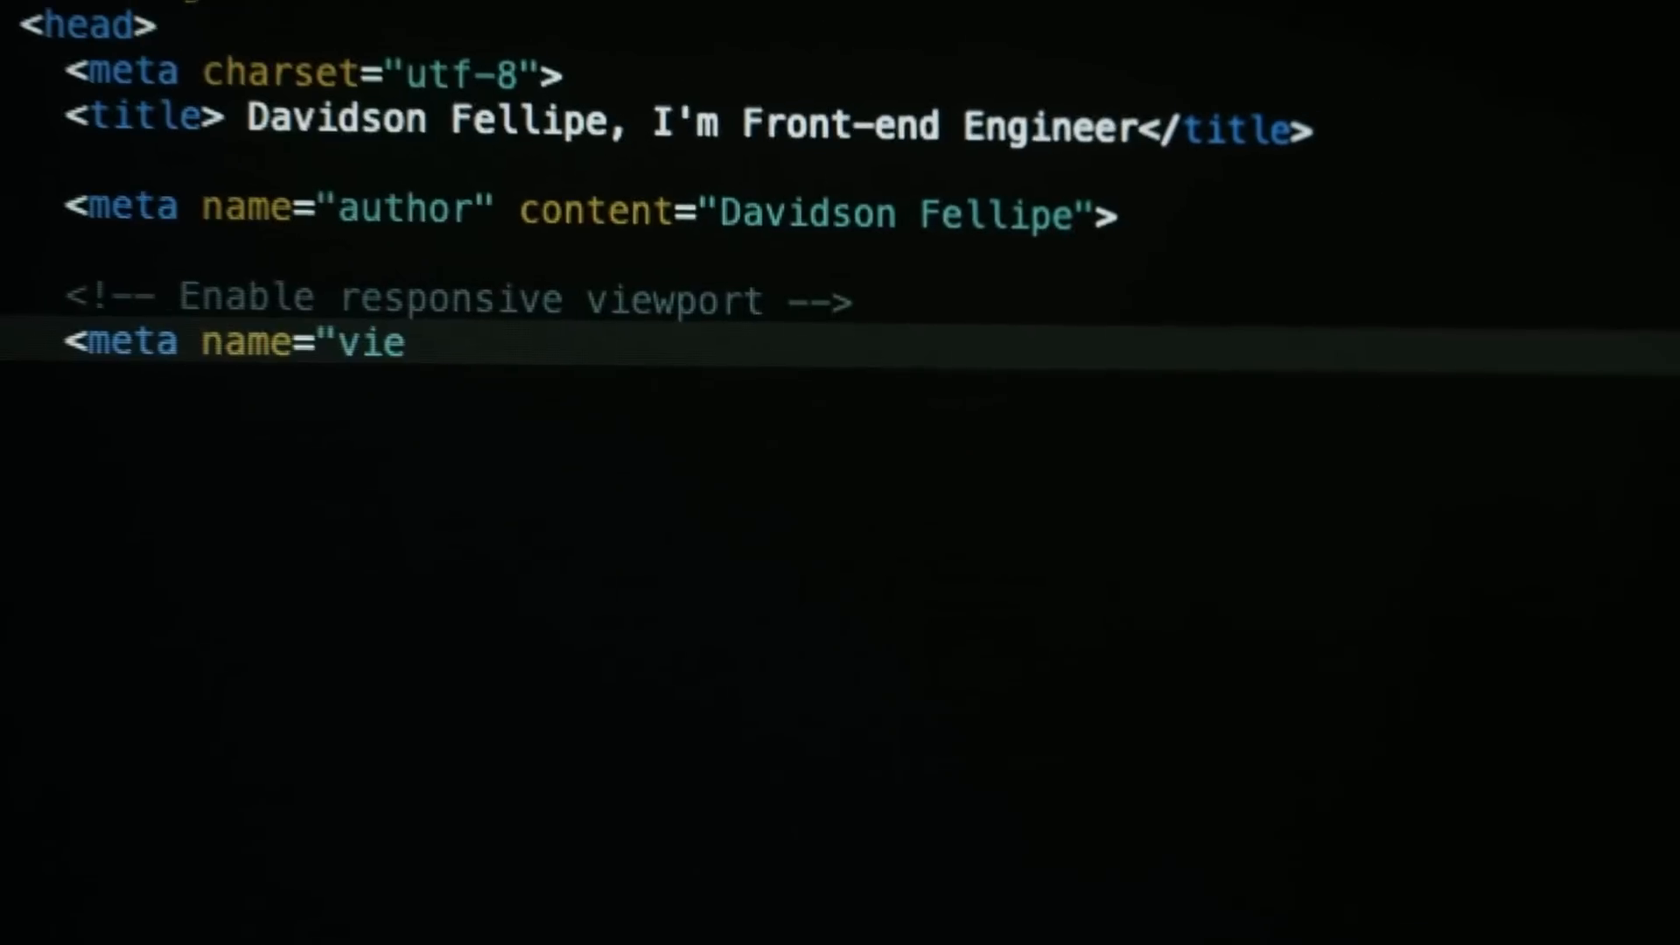
text(wport" content="width=device-width, initial-scale=1.0, max)
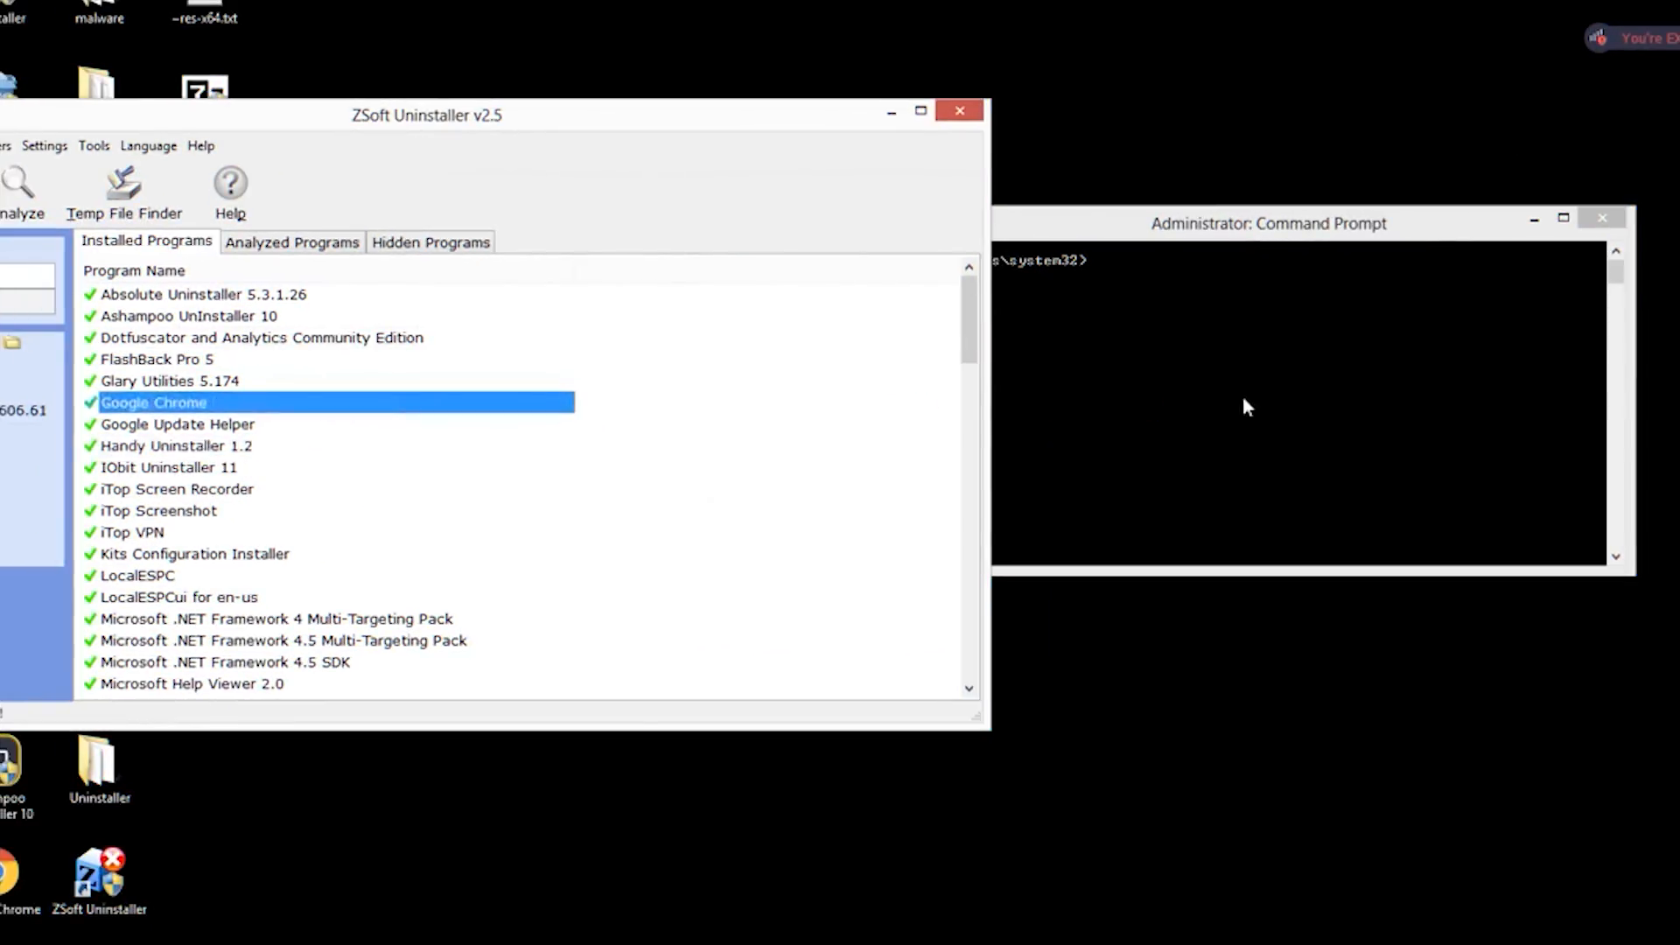
text(sc stop RegLocker)
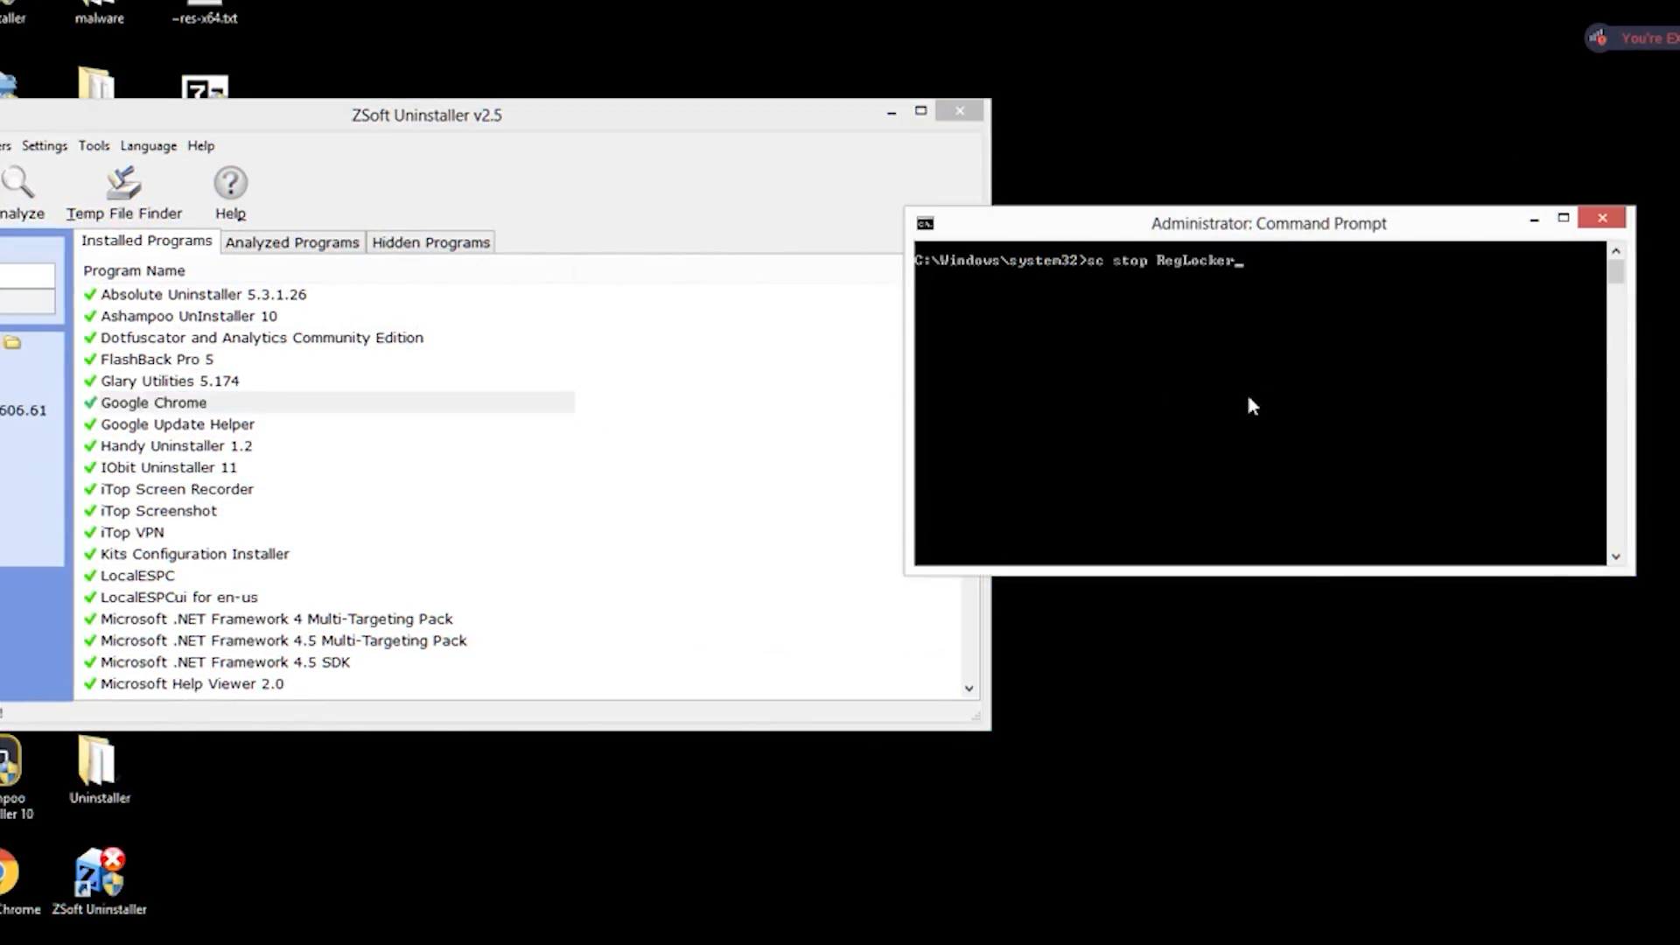